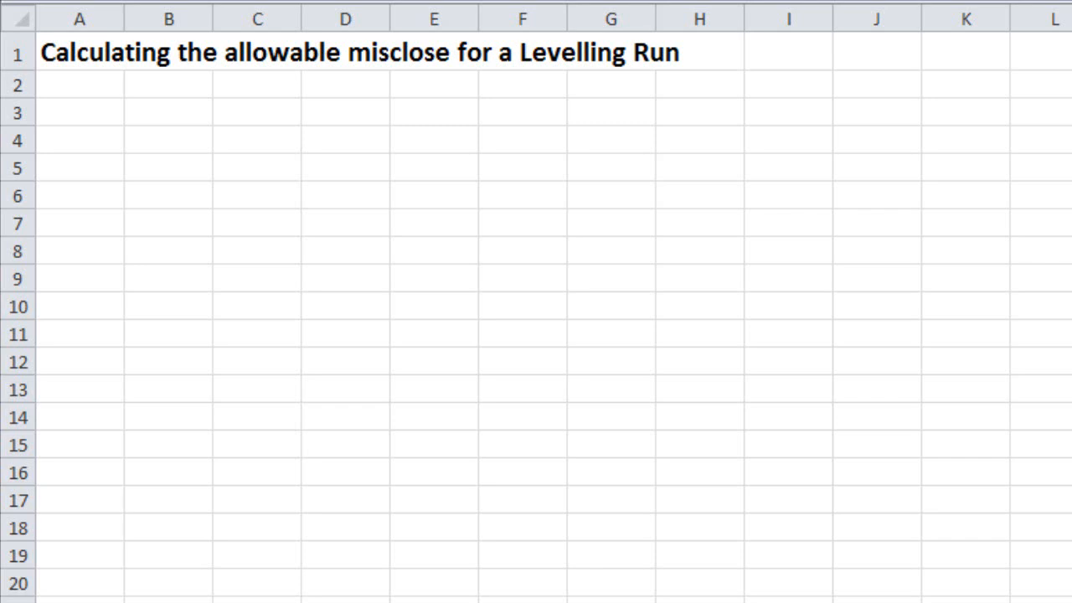
text(Distance travelled = 506.17 (Established by stadia readings when precise levels taken))
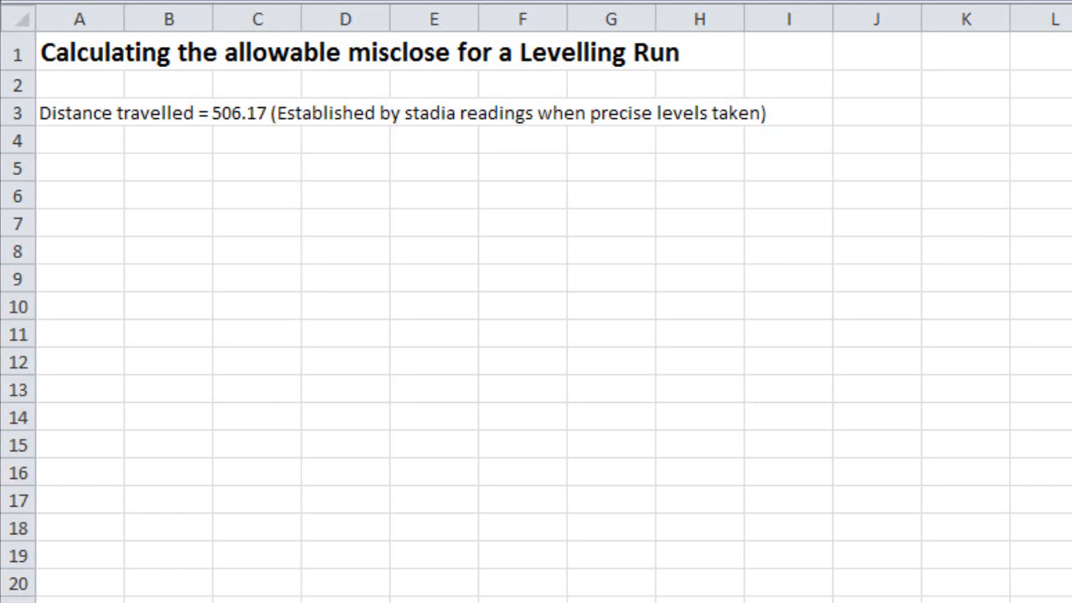
text(Forward height difference = Rise = 1.6636)
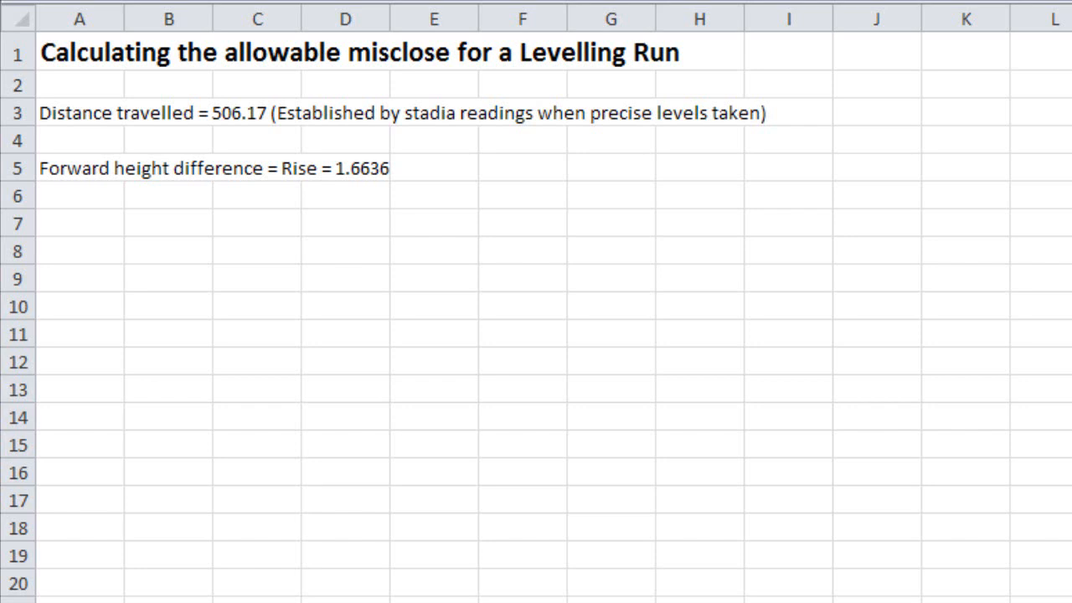
text(Back height difference = Fall = 1.6631)
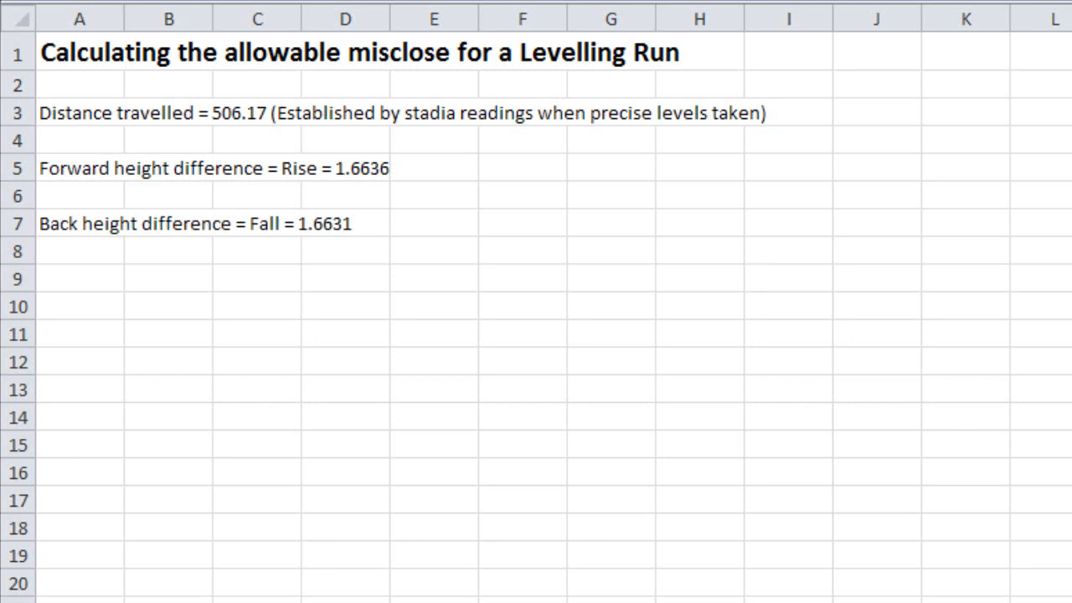
text(Actual Misclose = 1.6636 - 1.6631 = 0.0005m or 0.5mm)
text(Allowable misclose = ±7mm*√K (where k is in km) in this case)
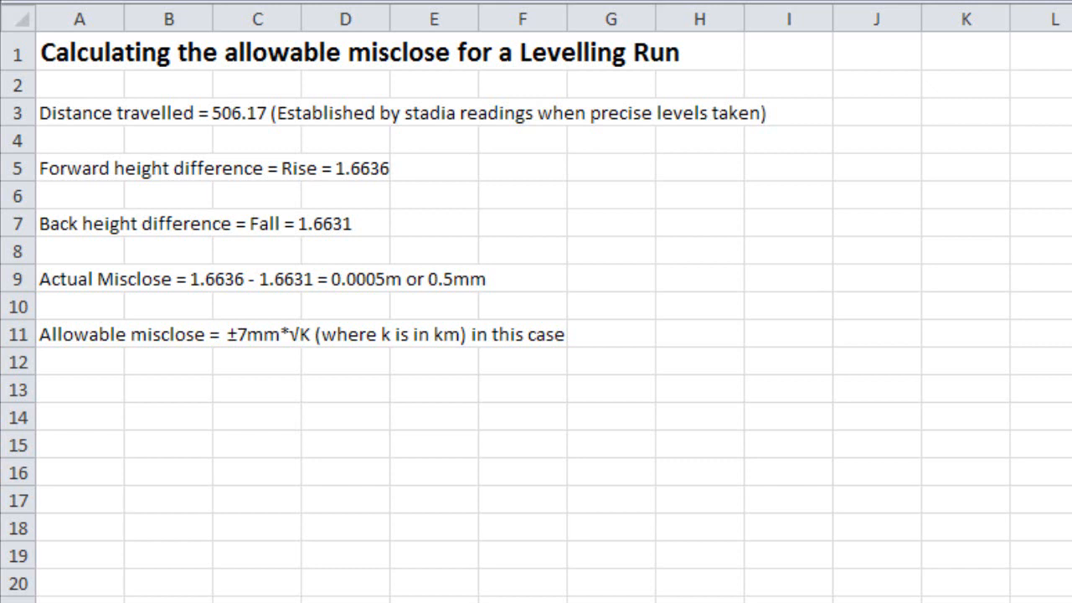
text(=±7*√.50617)
text(mm)
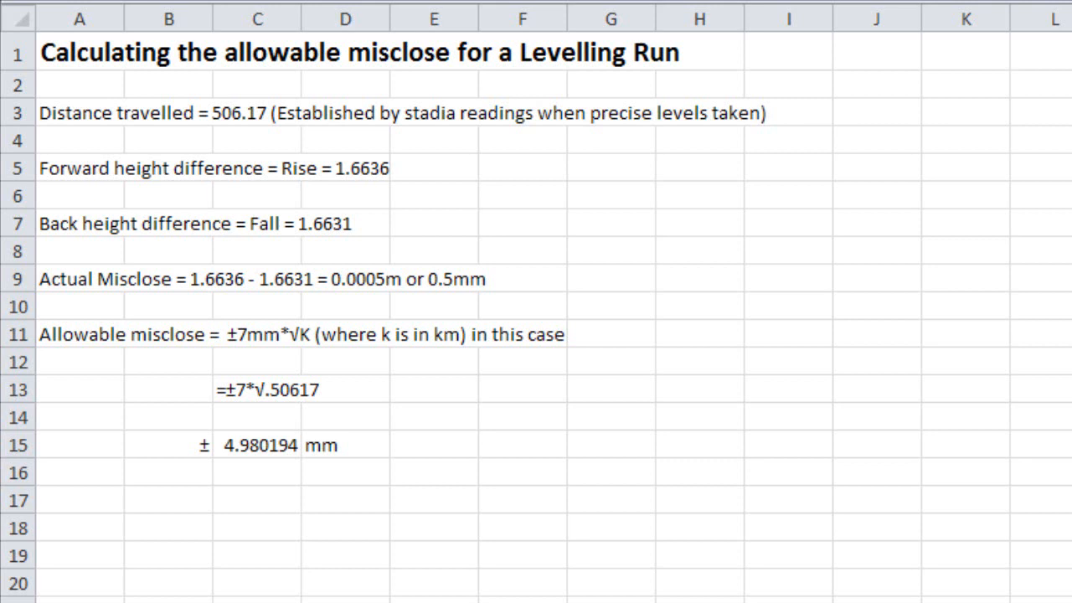
text(±5mm)
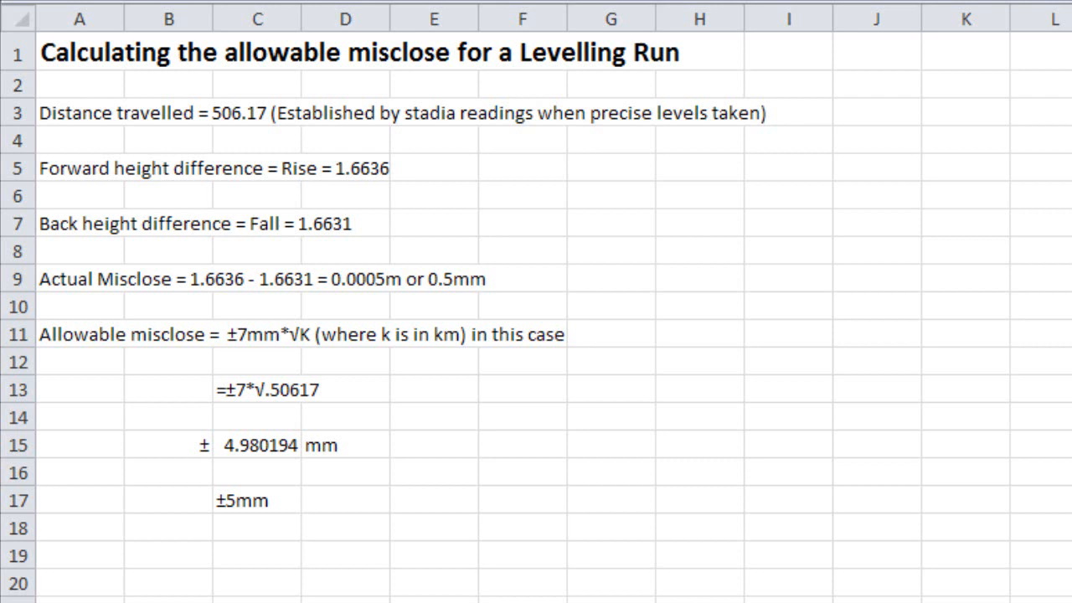
text(In this case the allowable misclose would be ±5 mm)
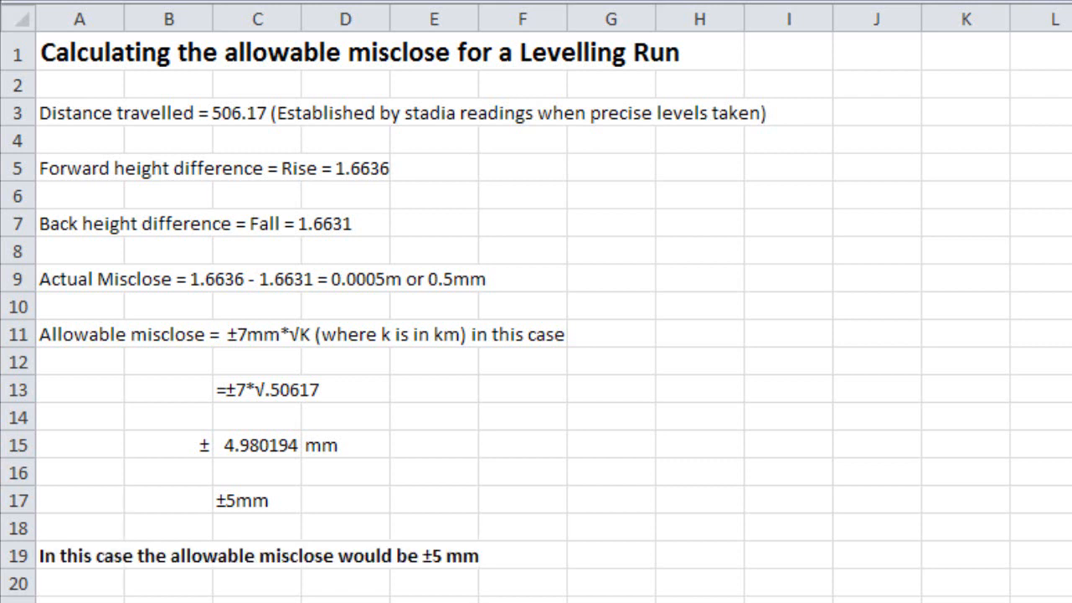